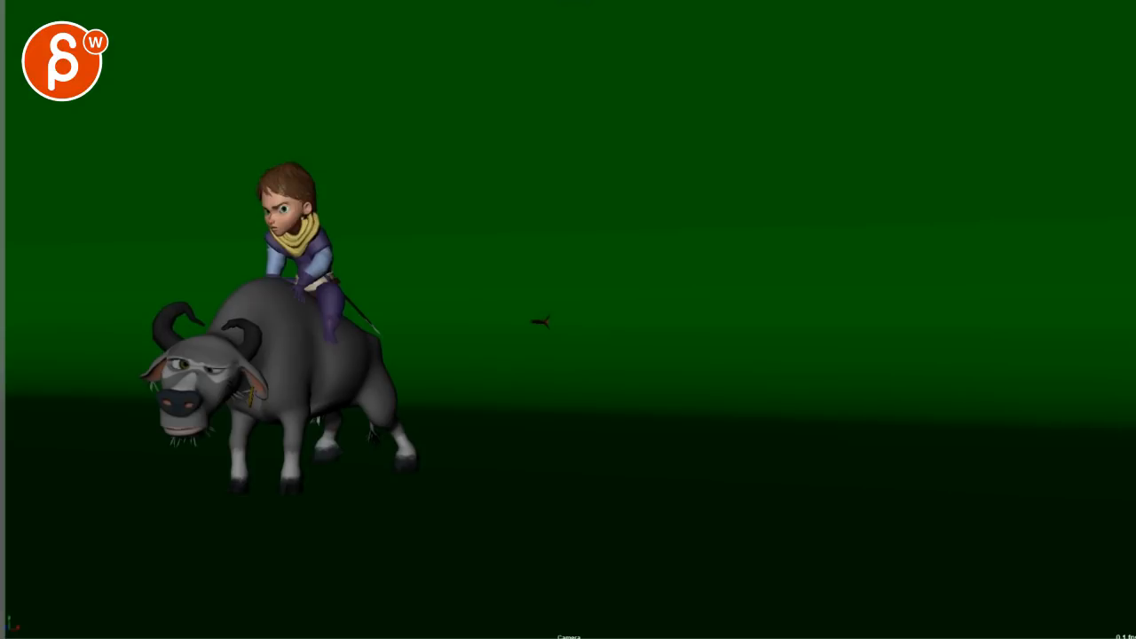
pyautogui.moveTo(426, 350)
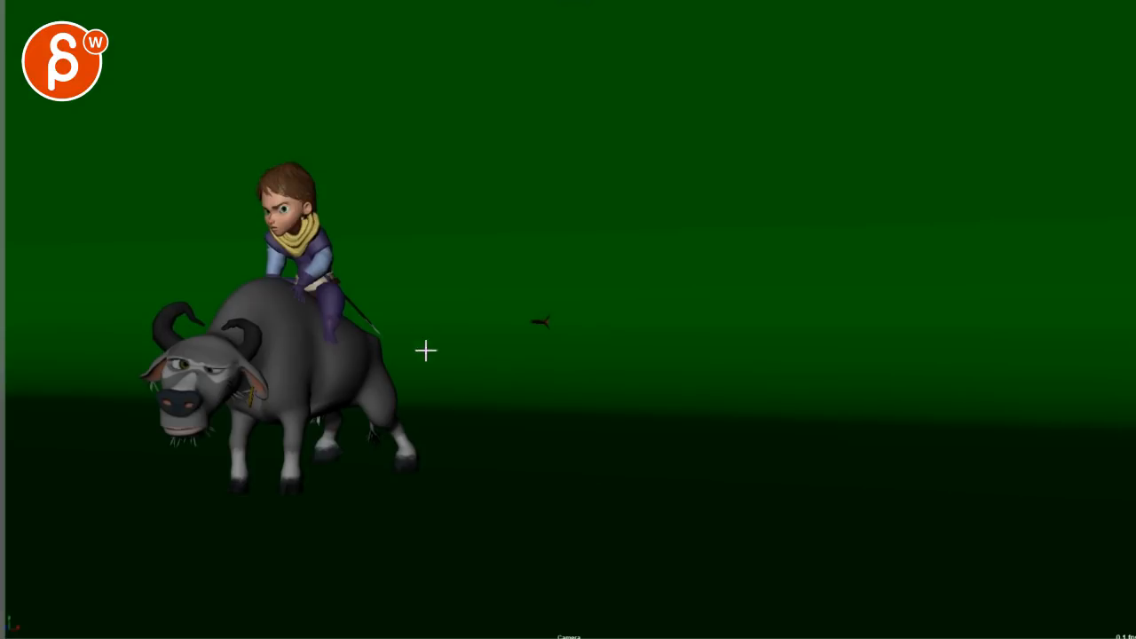